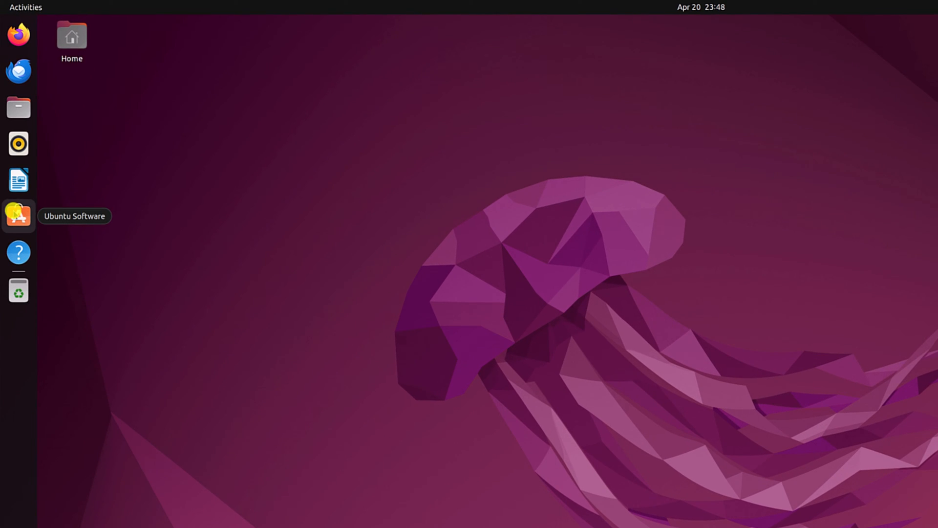
# - Launch Ubuntu Software from the dock and focus its catalogue search field
pyautogui.click(19, 216)
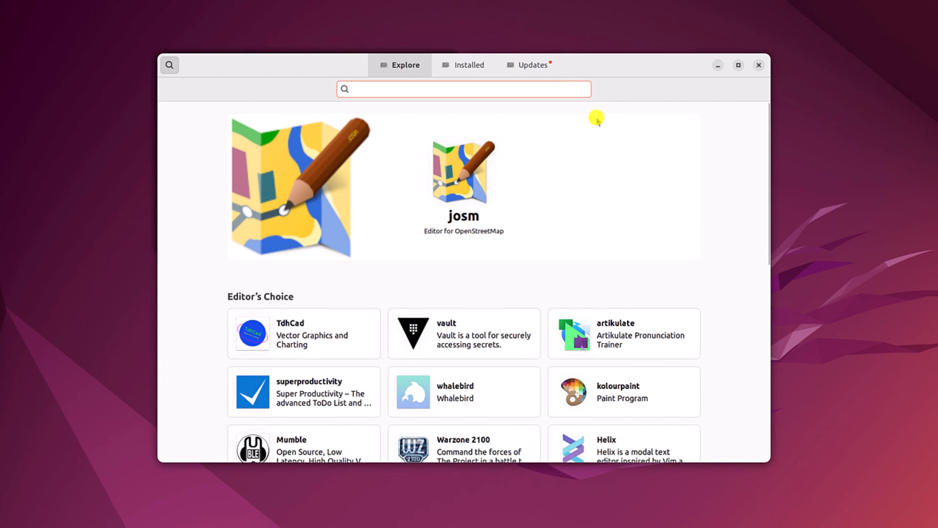
pyautogui.click(463, 89)
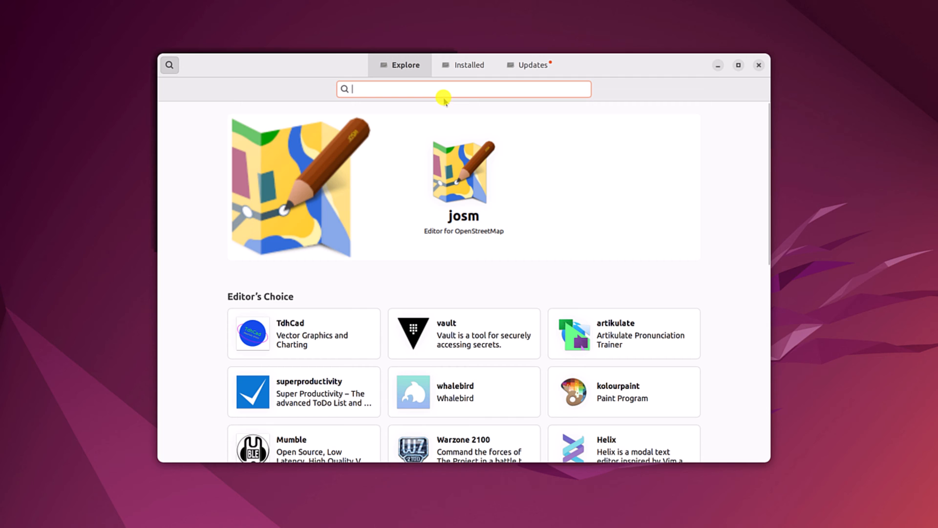
# - Search for shotcut and open the Shotcut open source video editor's details page
pyautogui.write('shotcut')
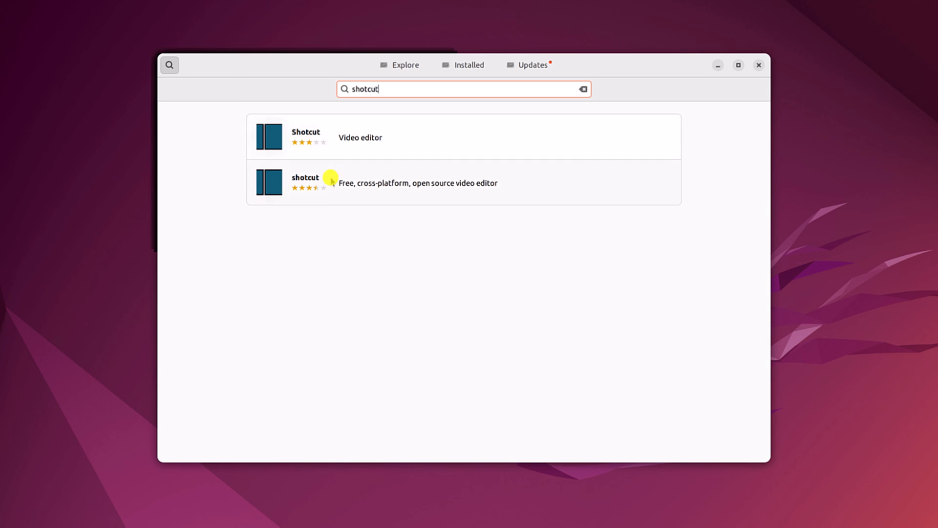
pyautogui.moveTo(470, 183)
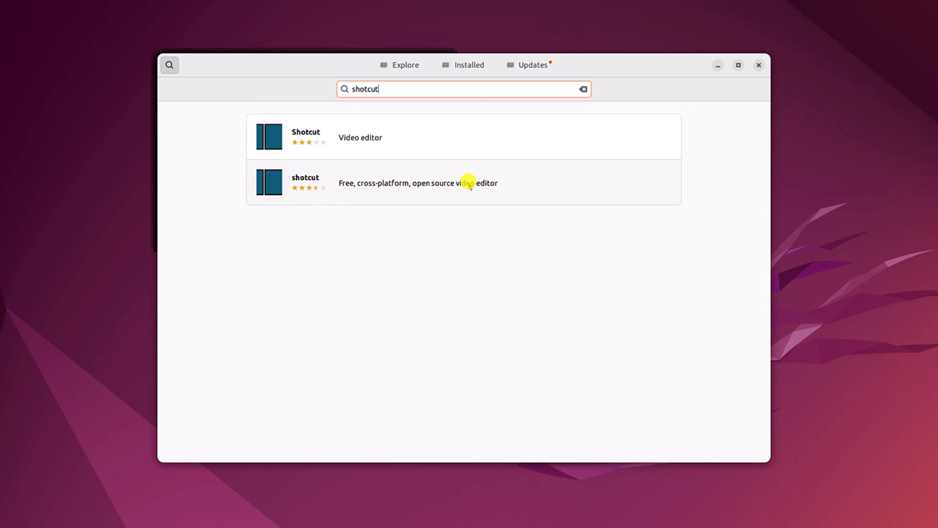
pyautogui.click(468, 183)
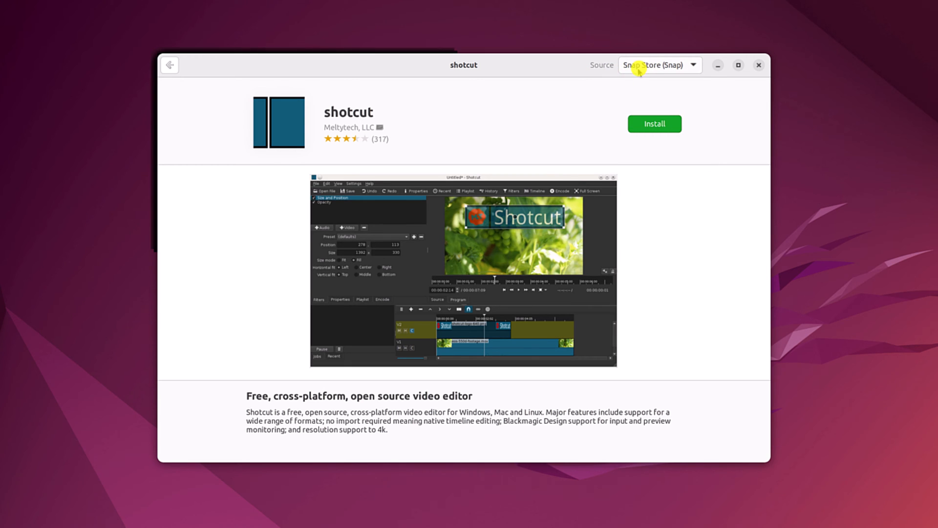
# - Install Shotcut from the Snap Store latest/stable channel, then close Ubuntu Software
pyautogui.click(659, 65)
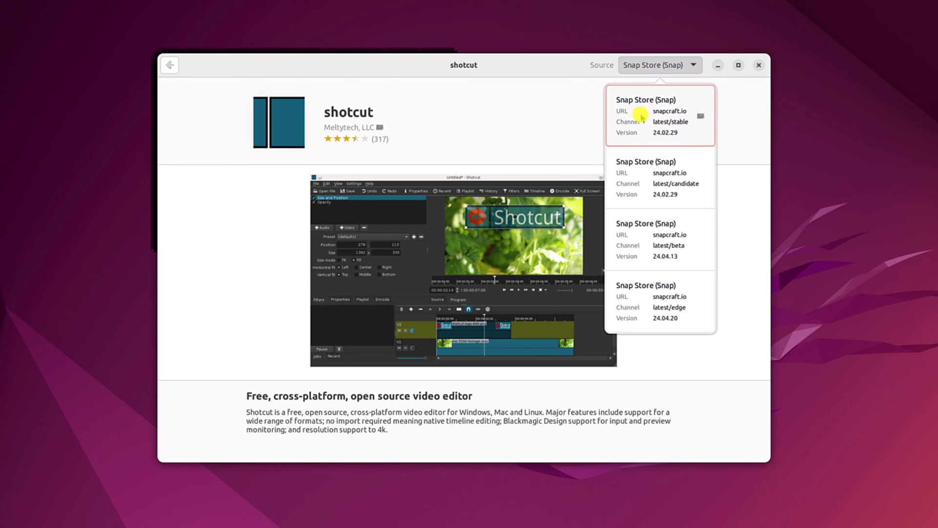
pyautogui.click(660, 112)
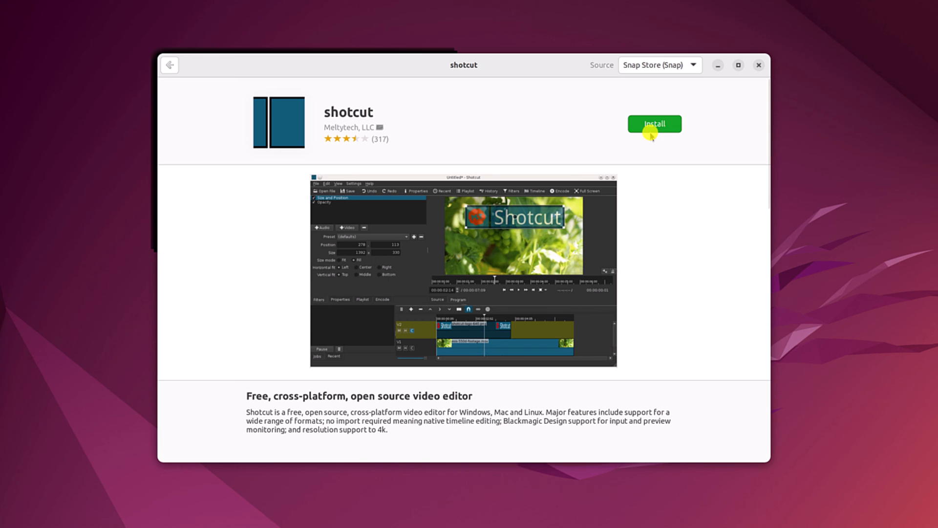
pyautogui.click(654, 123)
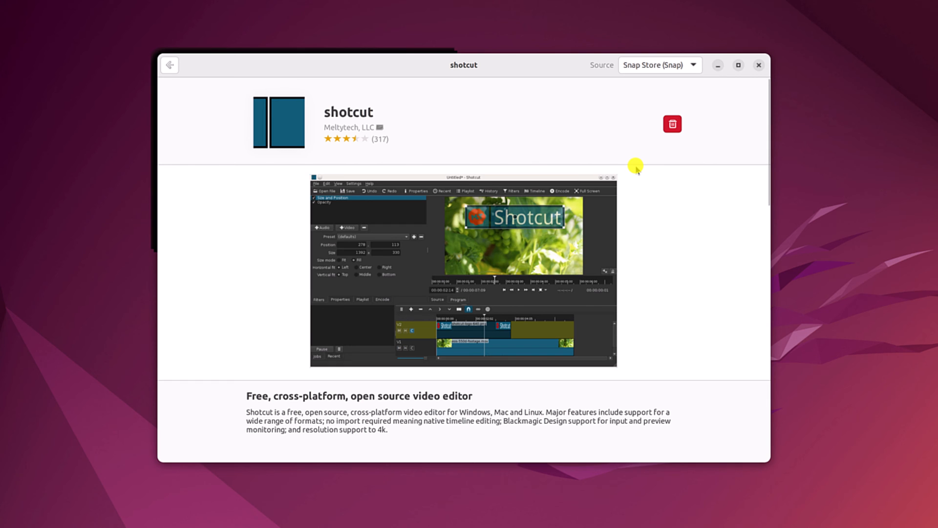
pyautogui.moveTo(758, 65)
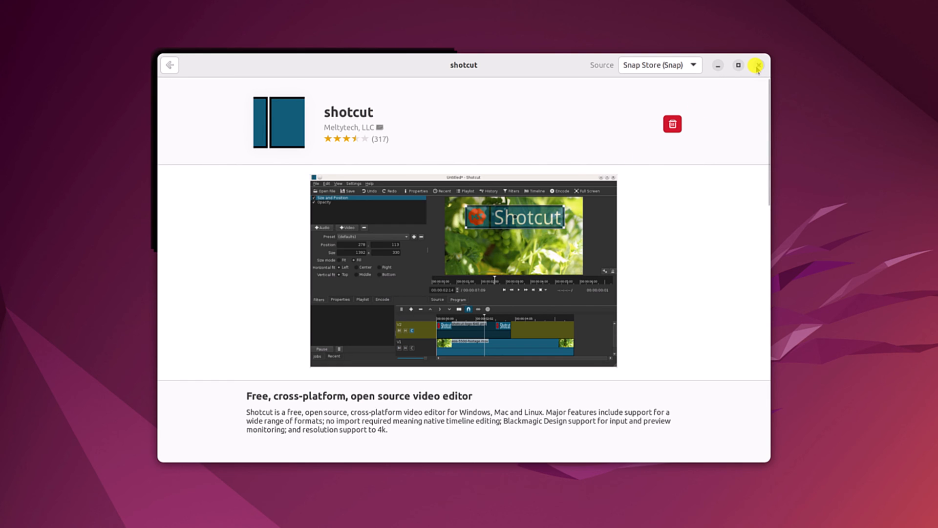
pyautogui.click(757, 65)
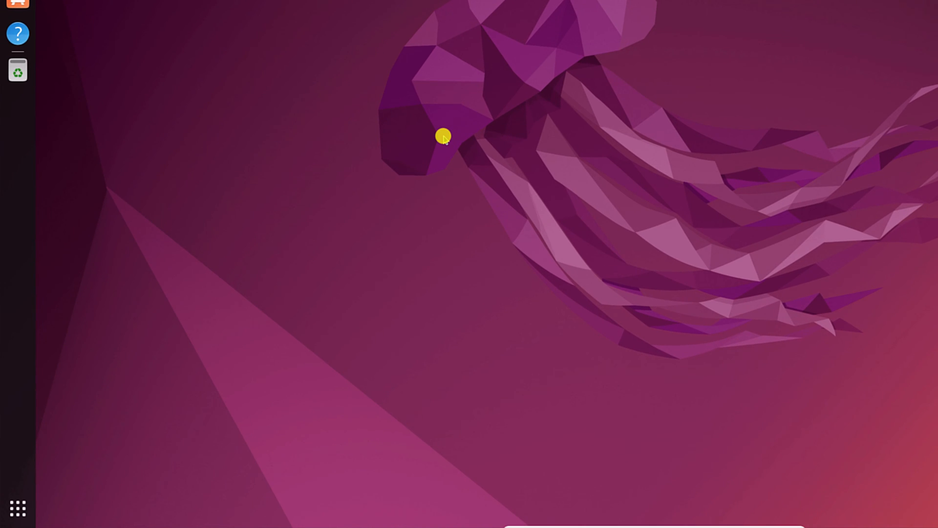
pyautogui.moveTo(2, 466)
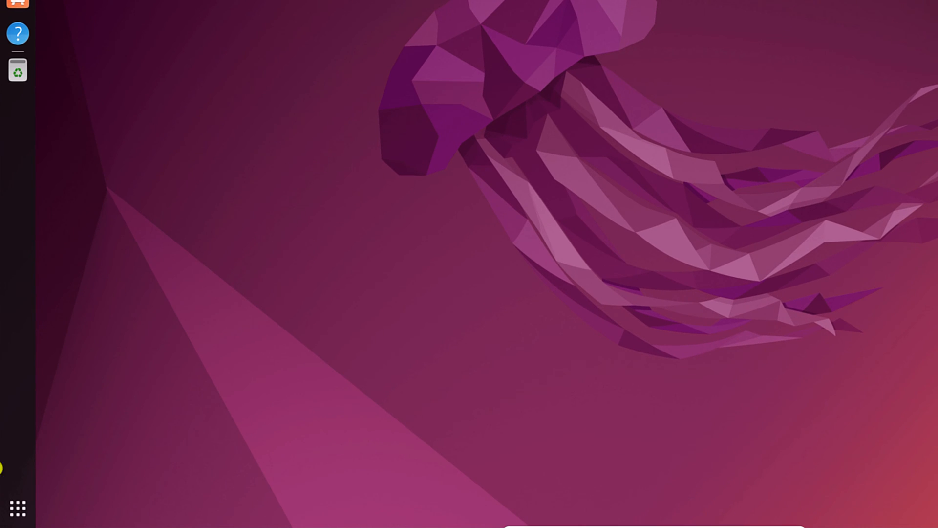
pyautogui.moveTo(14, 508)
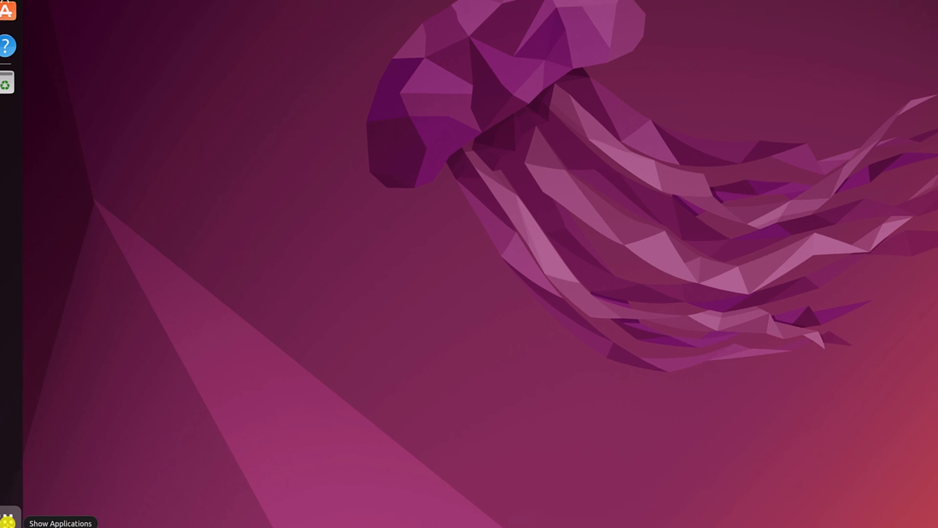
# - Search the GNOME applications overview for 'shotcut' to launch the installed editor
pyautogui.click(5, 521)
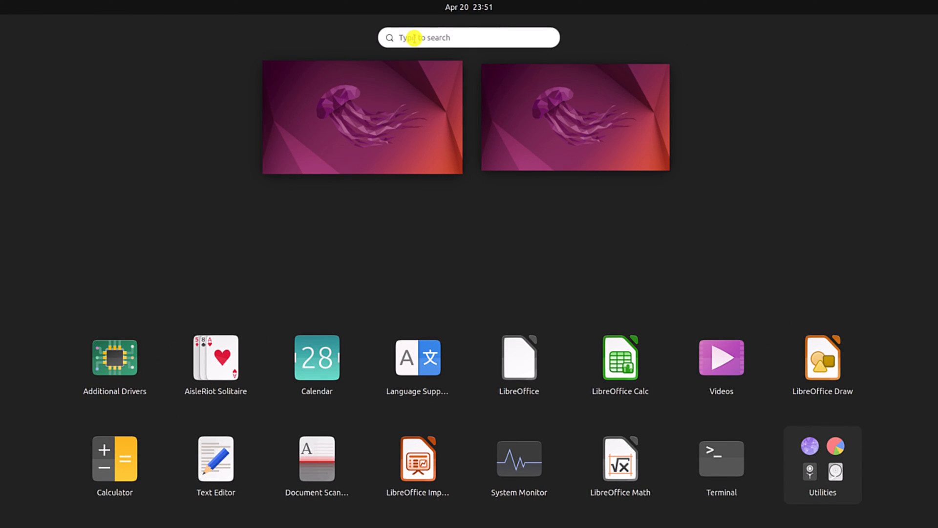
pyautogui.click(468, 37)
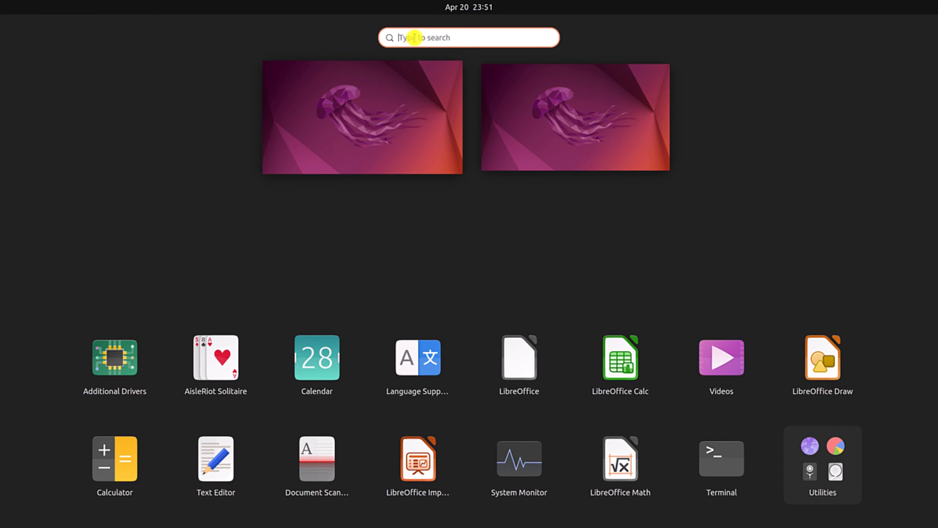
pyautogui.write('shotcut')
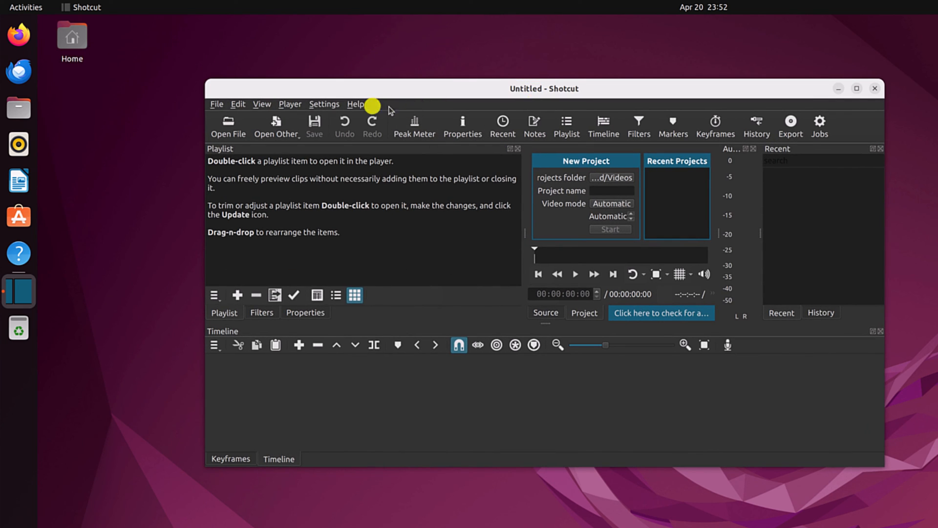
pyautogui.moveTo(23, 297)
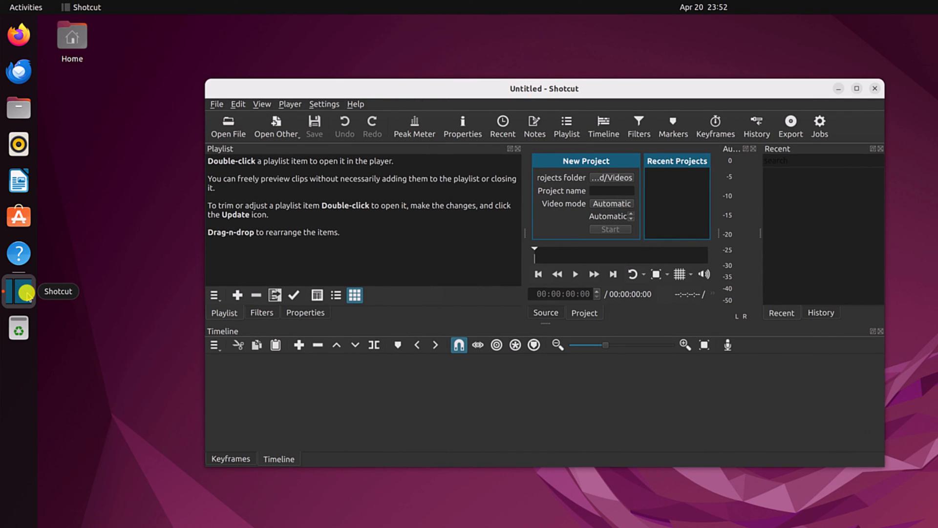
pyautogui.moveTo(84, 222)
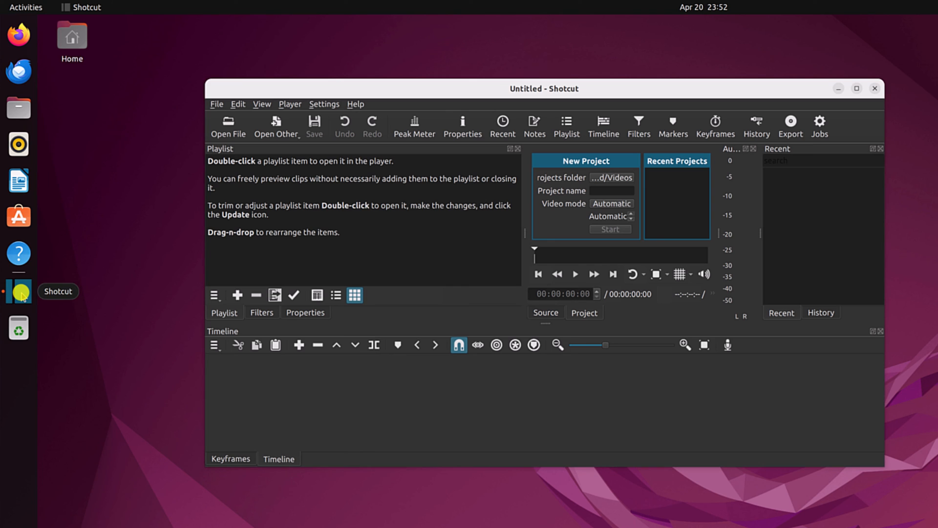
# - Add Shotcut to the dock favorites and relaunch it from the pinned icon
pyautogui.rightClick(19, 293)
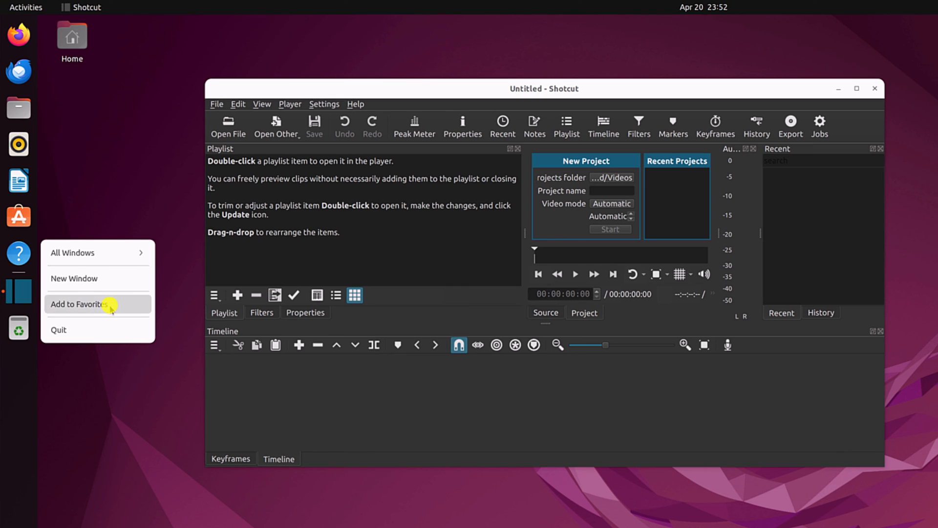
pyautogui.click(81, 304)
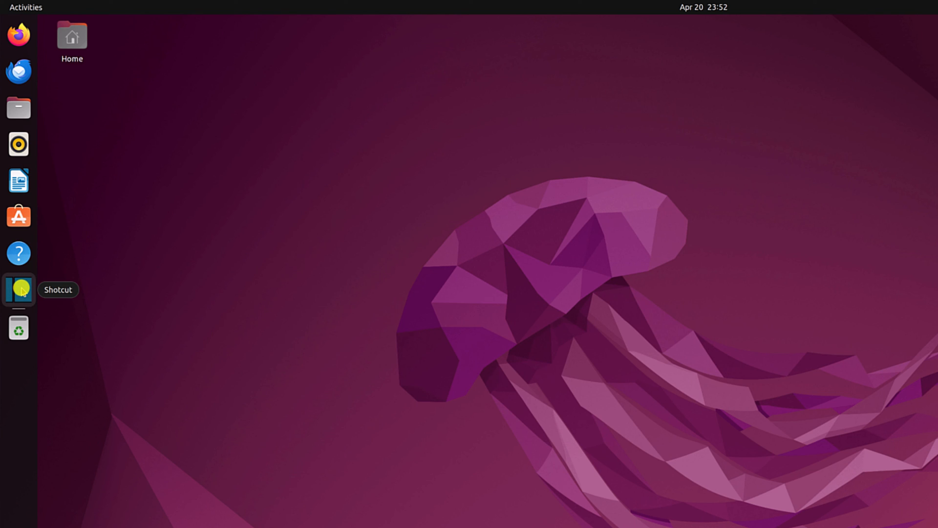
pyautogui.click(18, 289)
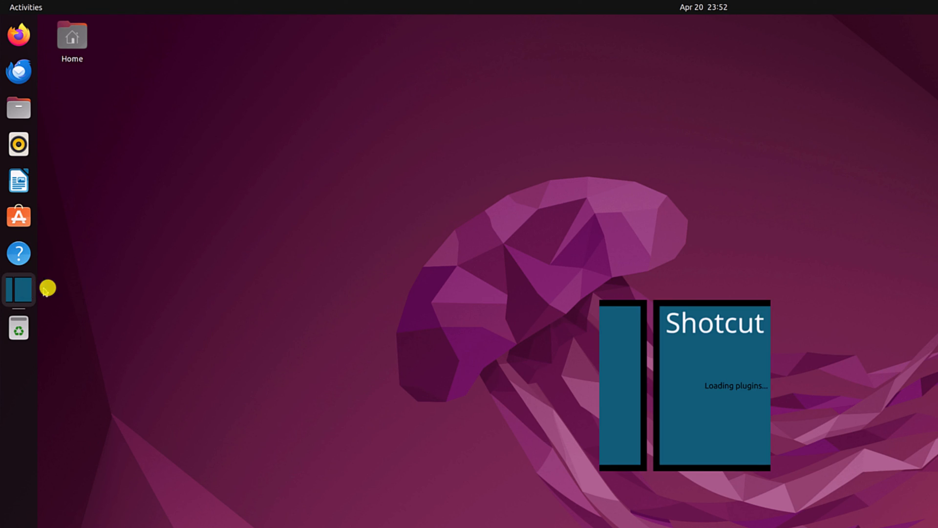